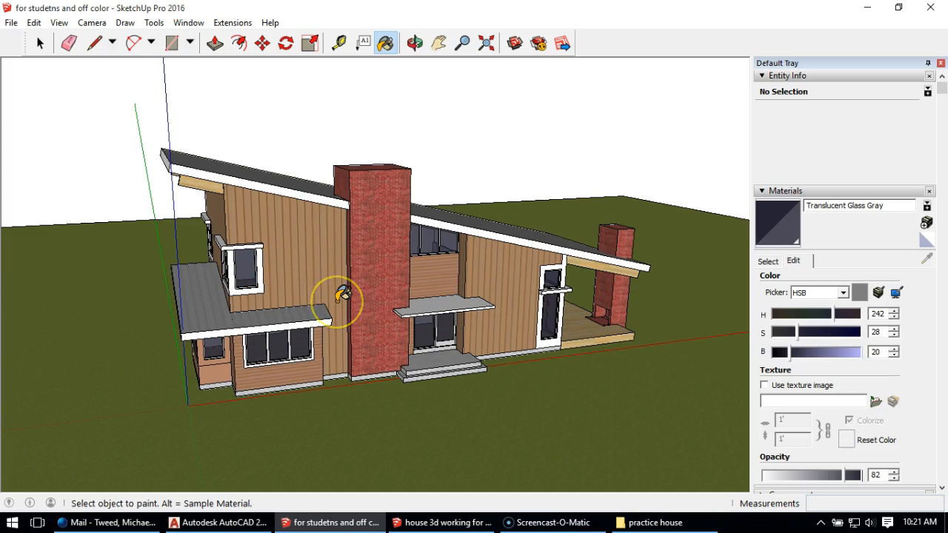
mouse_move(363, 289)
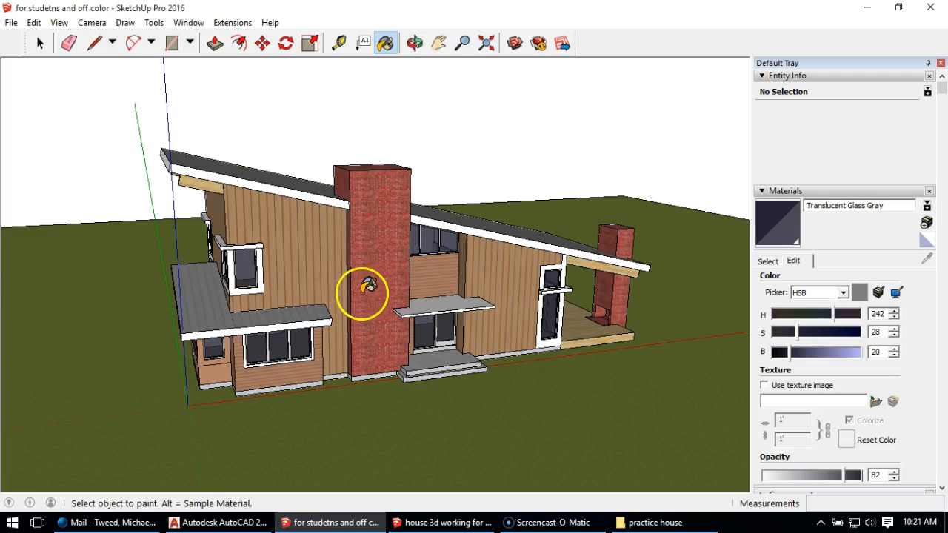
mouse_move(429, 251)
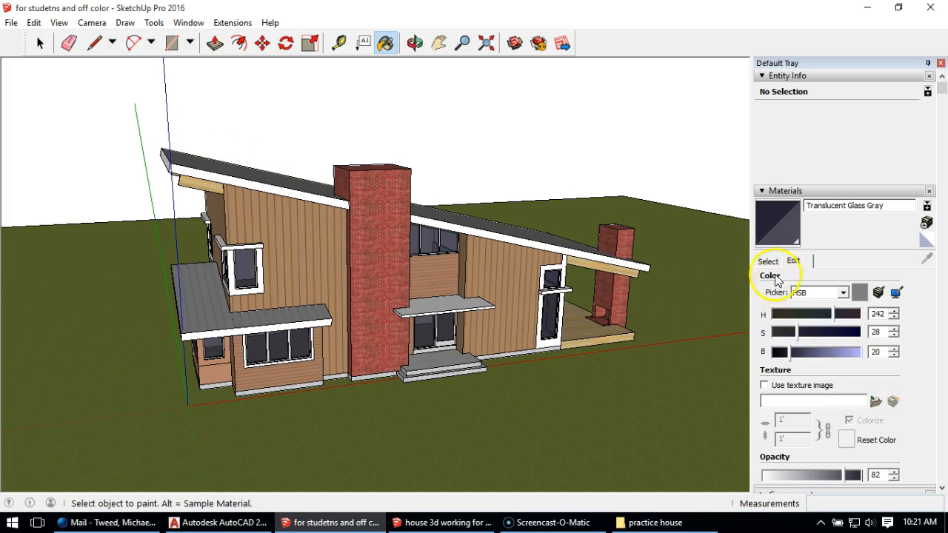
Show the In Model material swatches in the Materials tray with the Paint Bucket ready
left_click(767, 261)
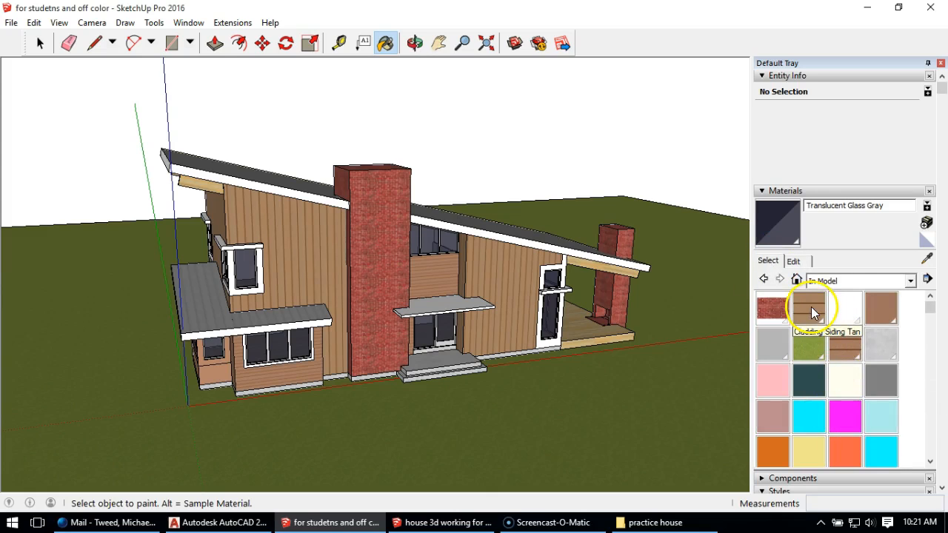
Recolour Cladding Siding Tan to a green hue using the HSB picker
left_click(809, 310)
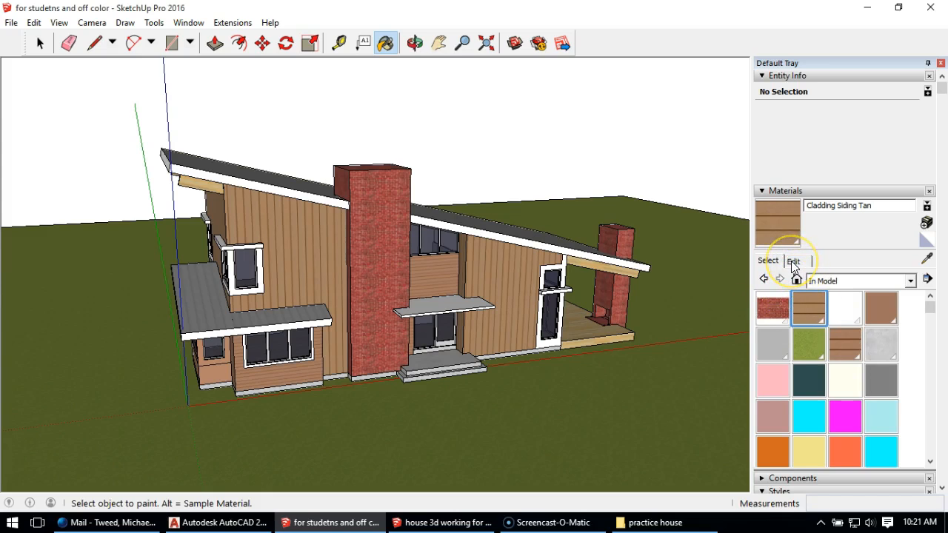
left_click(793, 260)
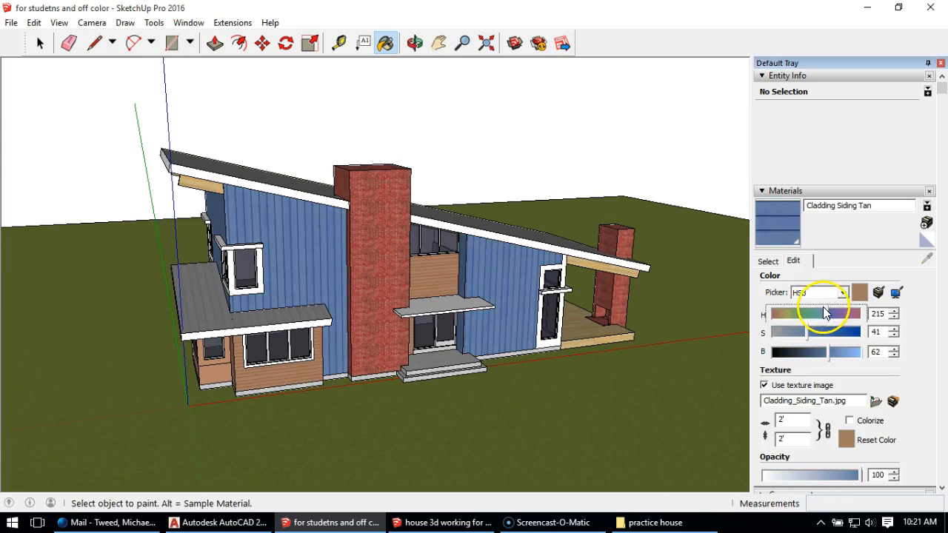
left_click(803, 344)
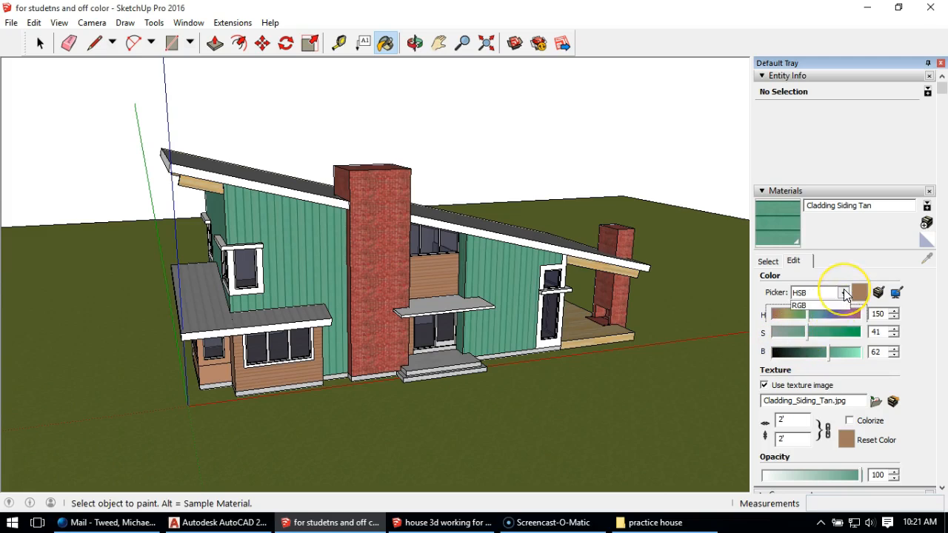
left_click(843, 293)
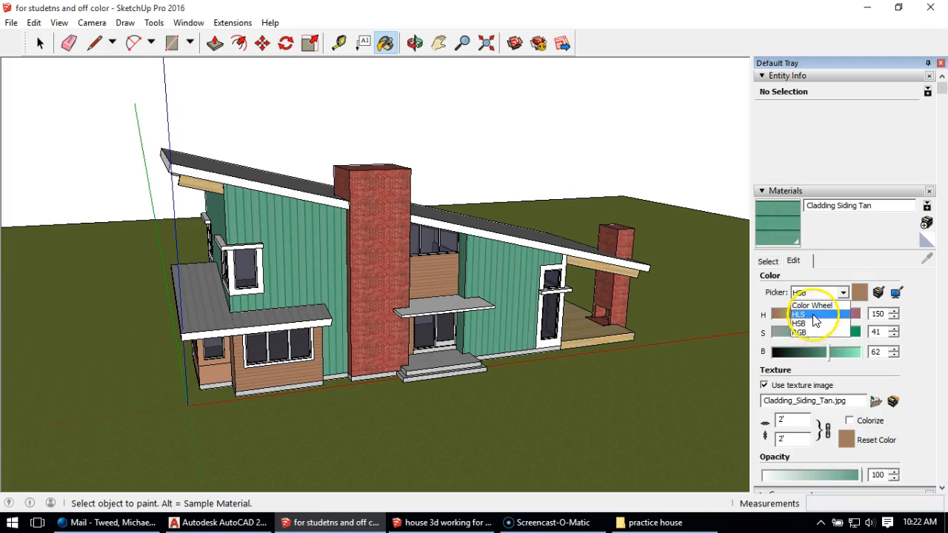
left_click(800, 323)
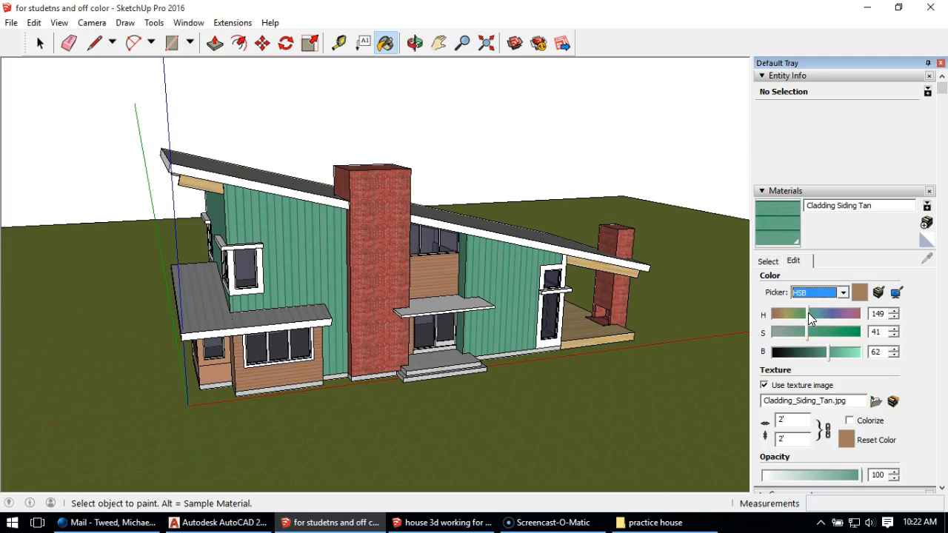
mouse_move(764, 329)
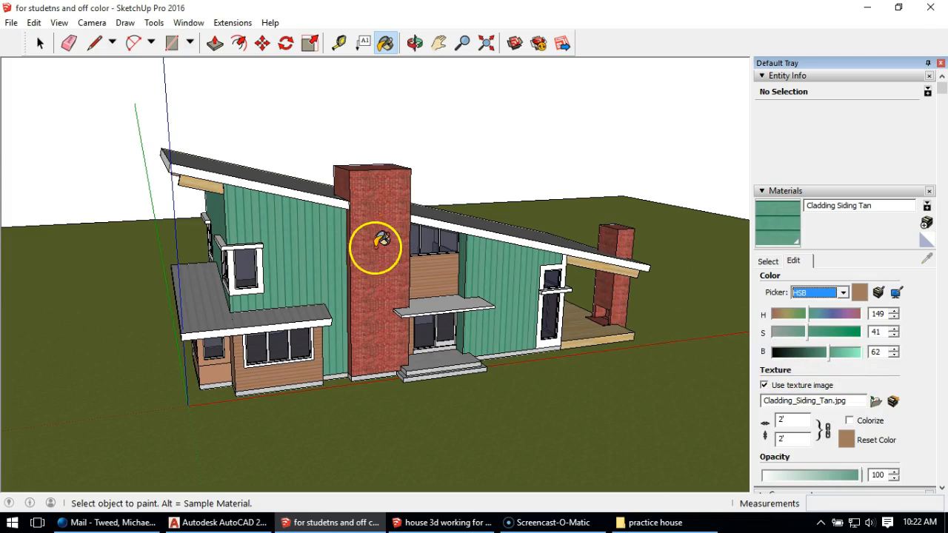
mouse_move(296, 237)
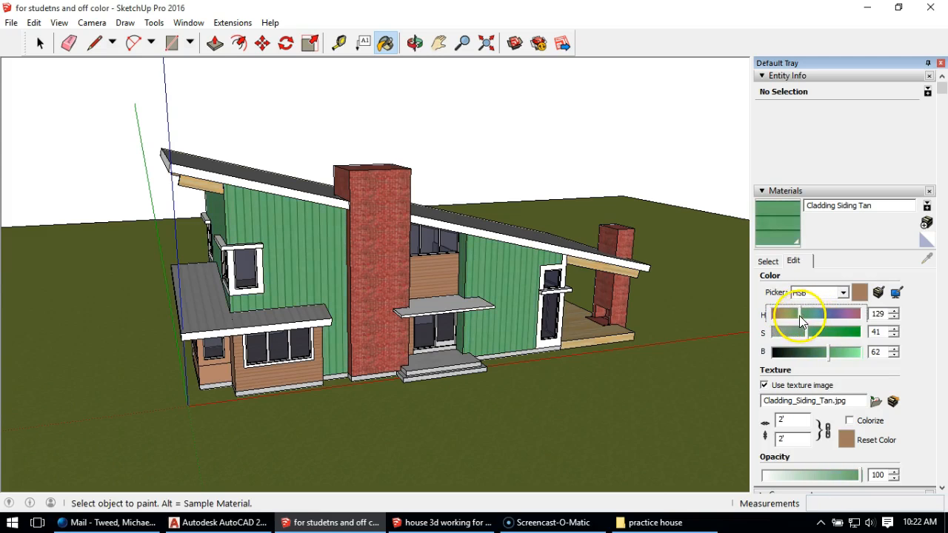
Retune the siding green to H 90, S 35, B 50 for a muted olive shade
left_click(847, 332)
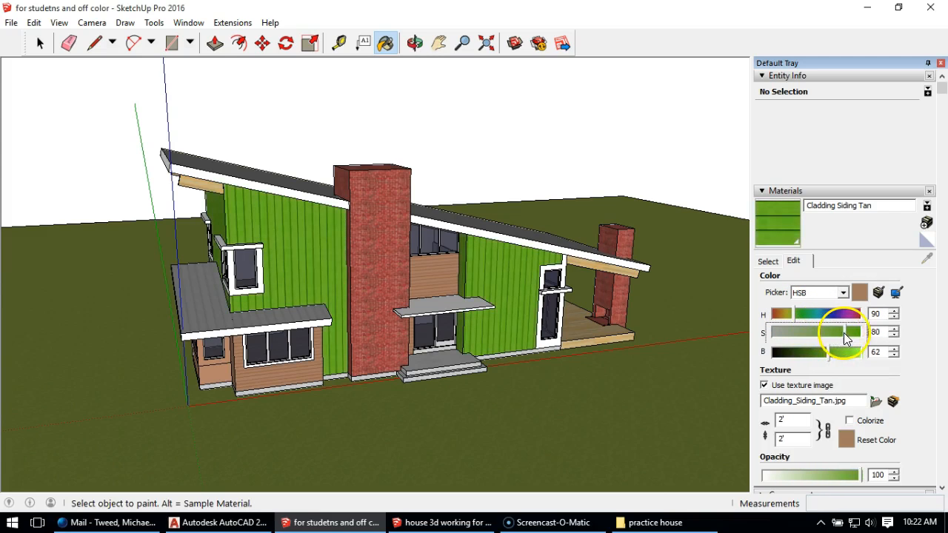
left_click_drag(844, 332, 797, 332)
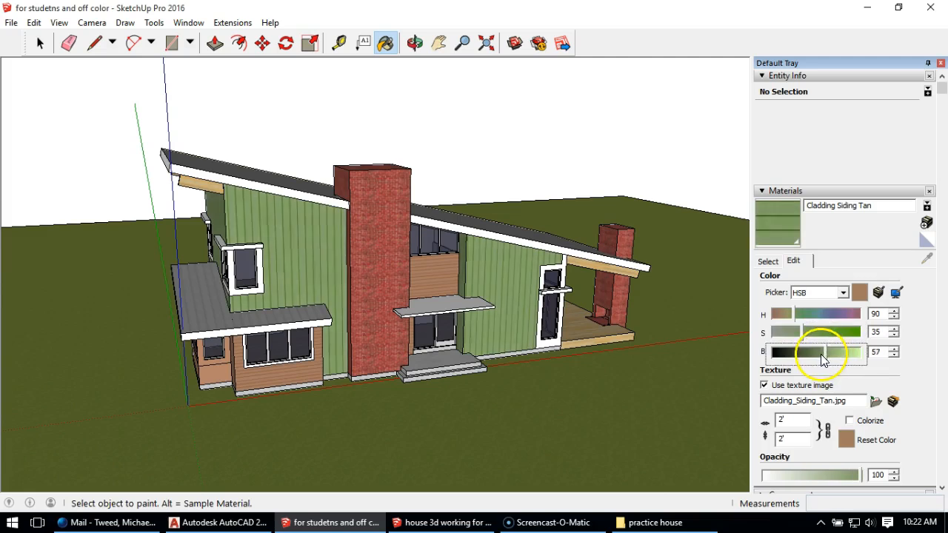
left_click_drag(826, 352, 815, 353)
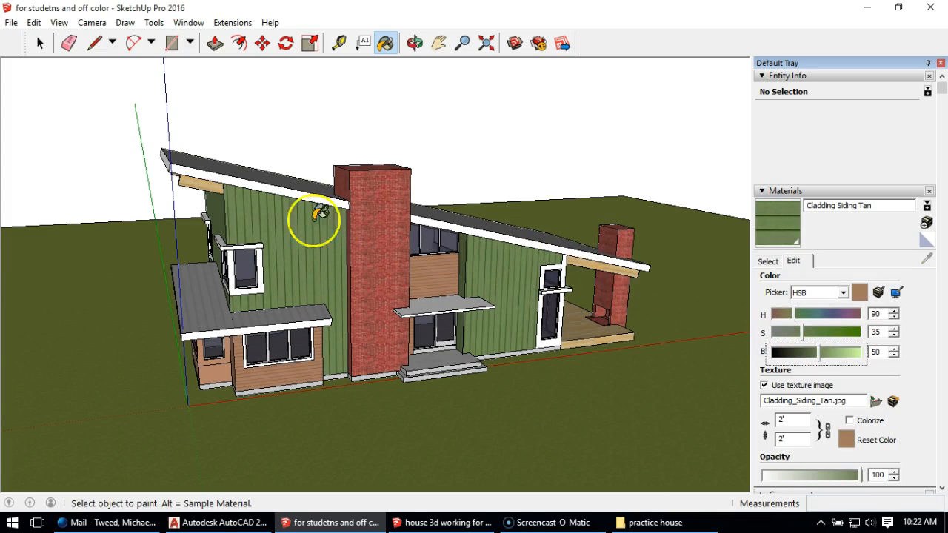
mouse_move(403, 303)
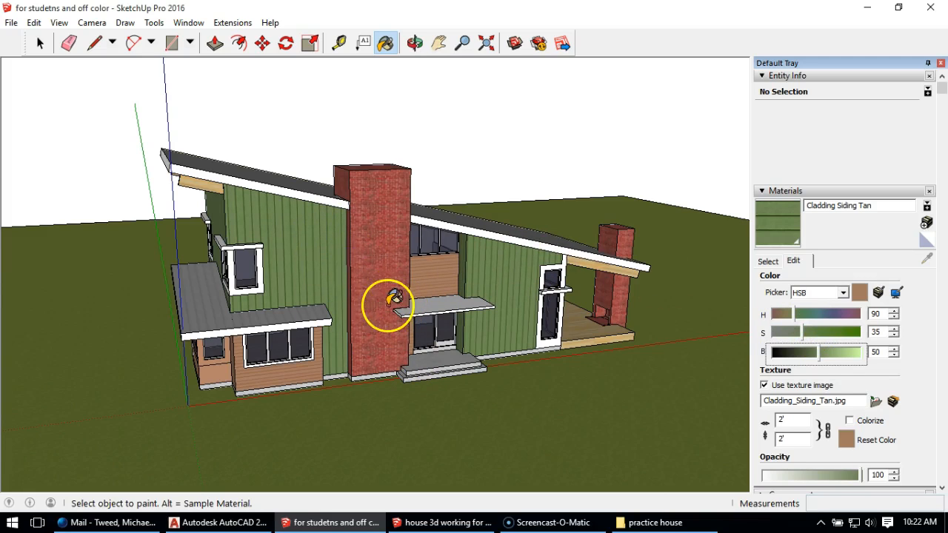
mouse_move(252, 136)
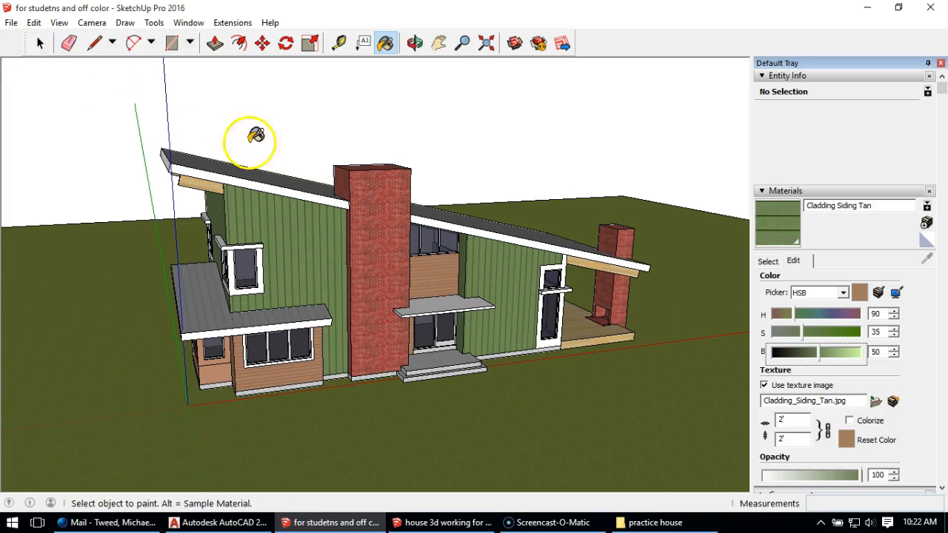
Darken Brick Antique 01 on the chimneys to a desaturated dark grey
left_click(767, 260)
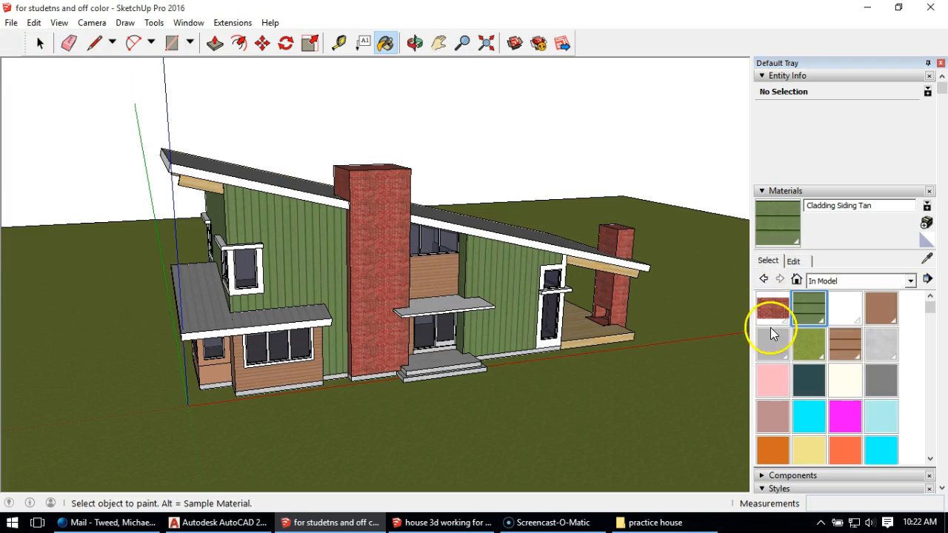
left_click(773, 309)
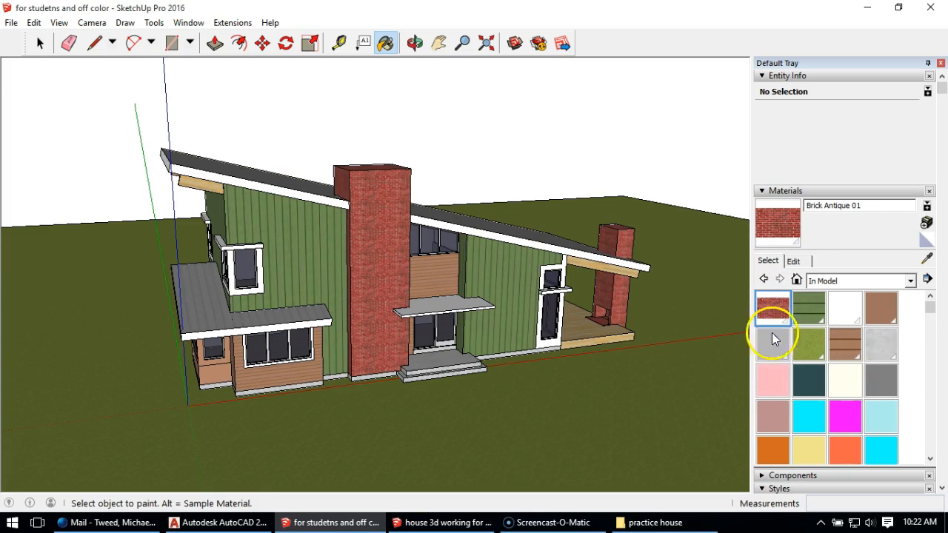
left_click(792, 261)
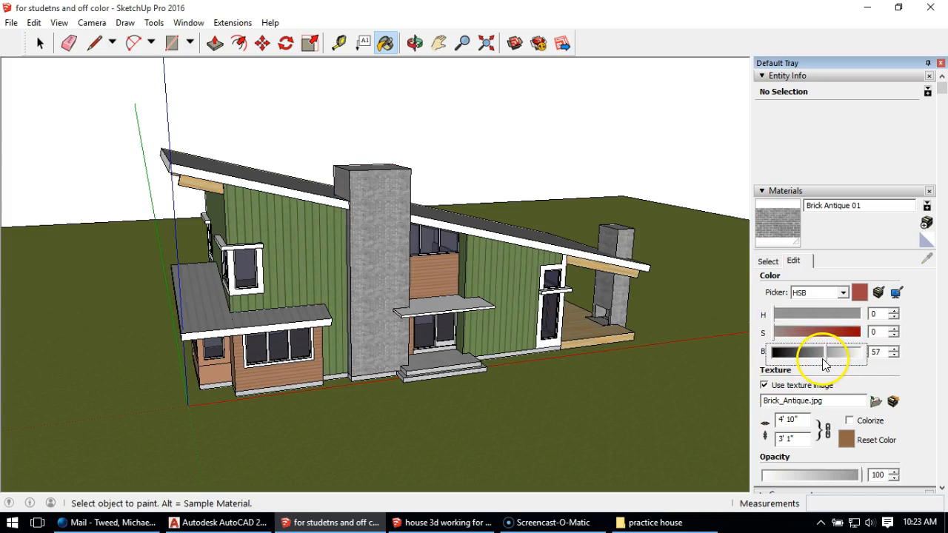
left_click_drag(826, 352, 814, 352)
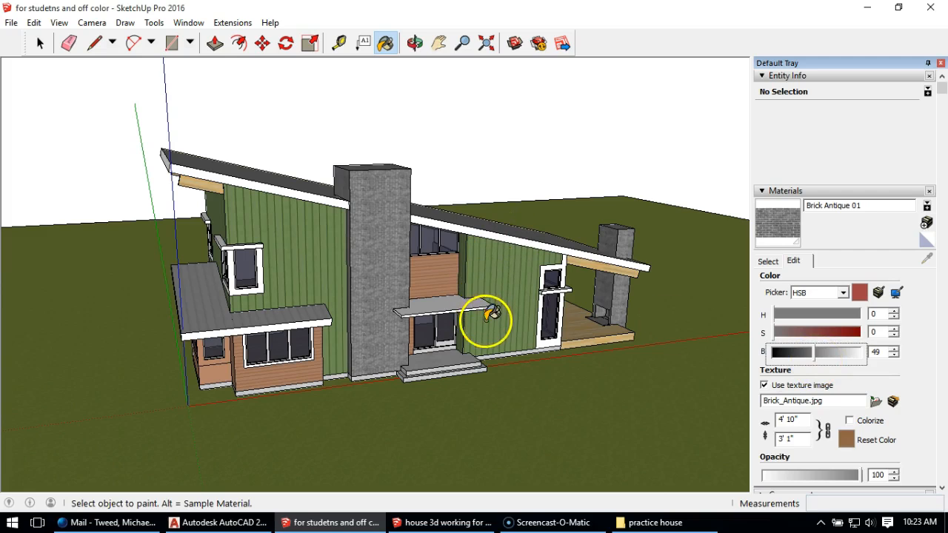
left_click(767, 261)
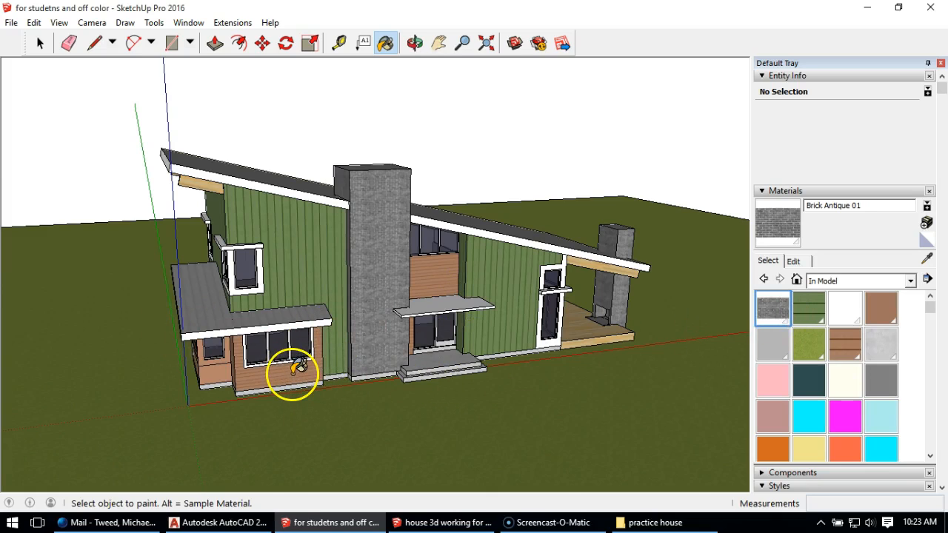
Recolour Material1 secondary siding to a muted dark red and orbit to check it
left_click(844, 344)
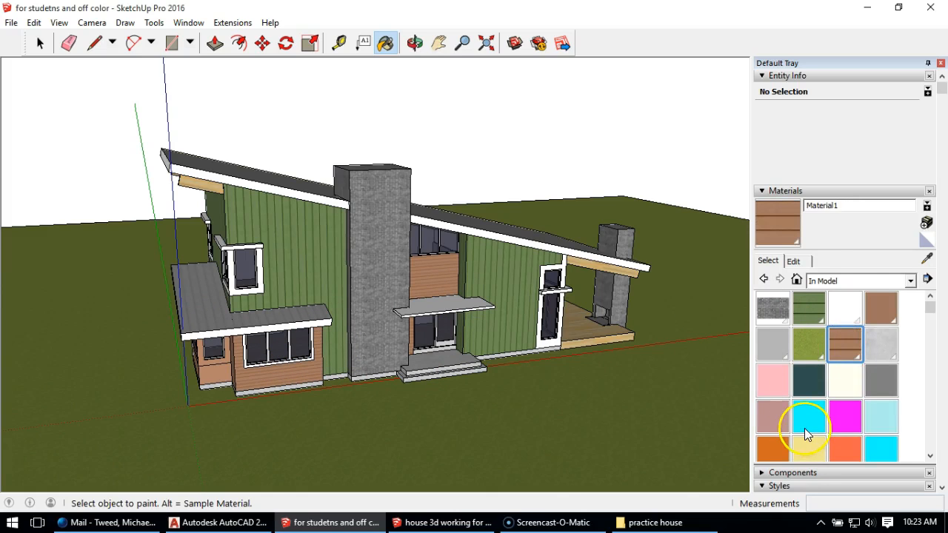
left_click(793, 261)
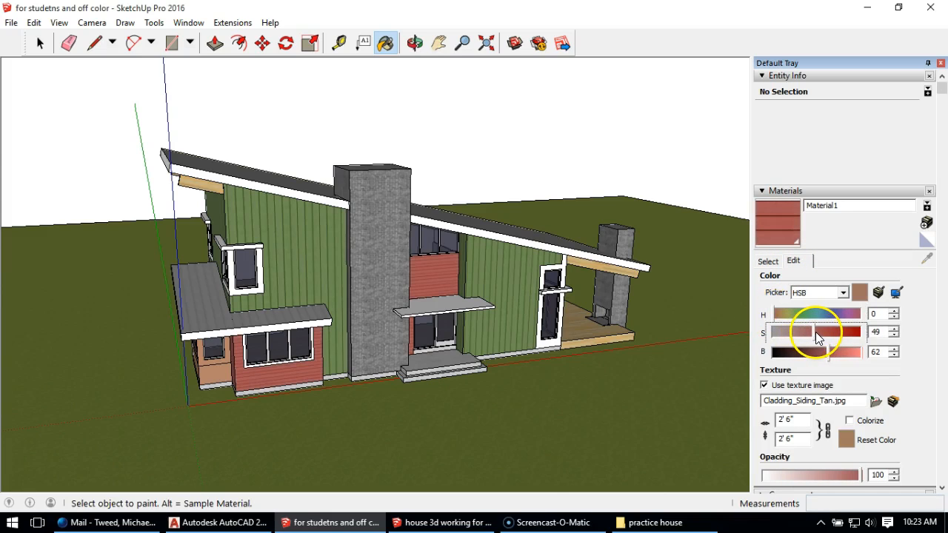
left_click(828, 355)
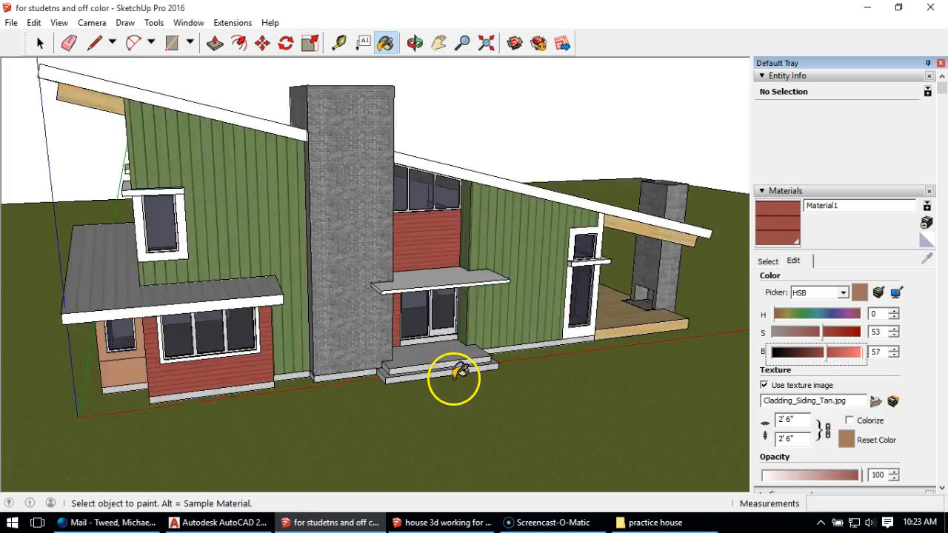
left_click_drag(453, 378, 418, 333)
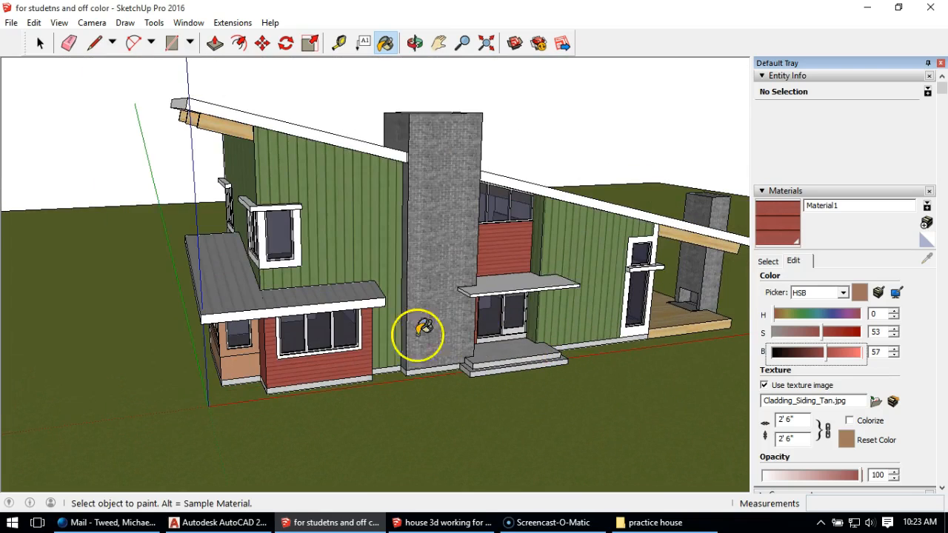
mouse_move(515, 222)
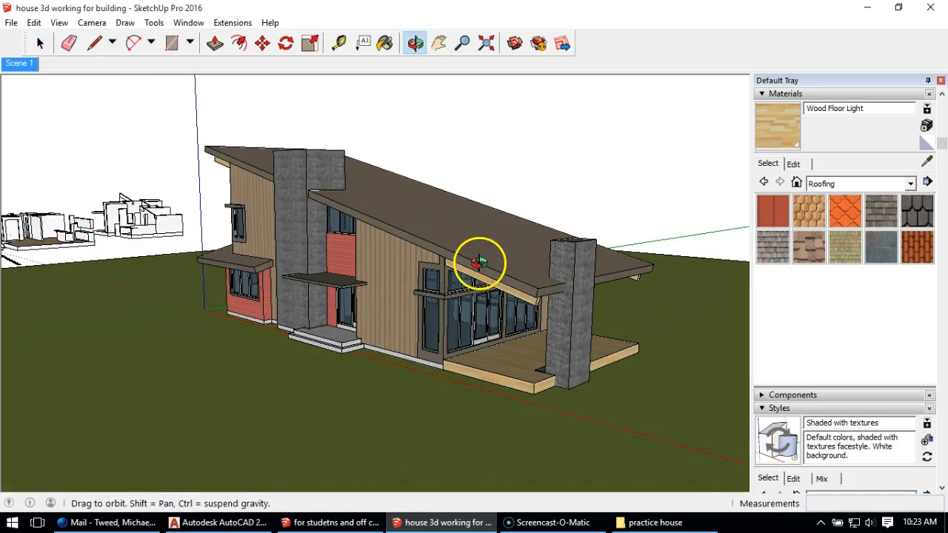
Orbit the finished textured house round its rear, side and end walls to a front three-quarter view
left_click_drag(482, 263, 185, 210)
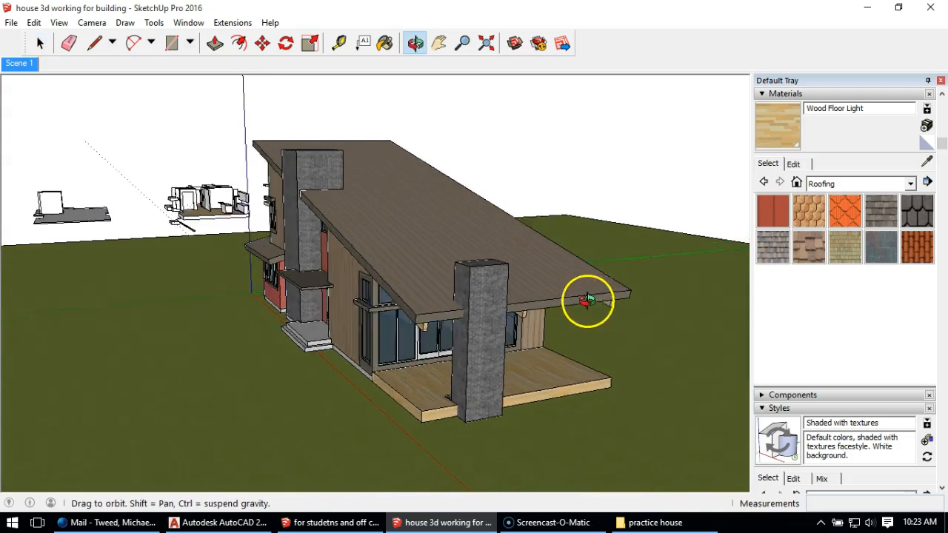
left_click_drag(586, 299, 413, 234)
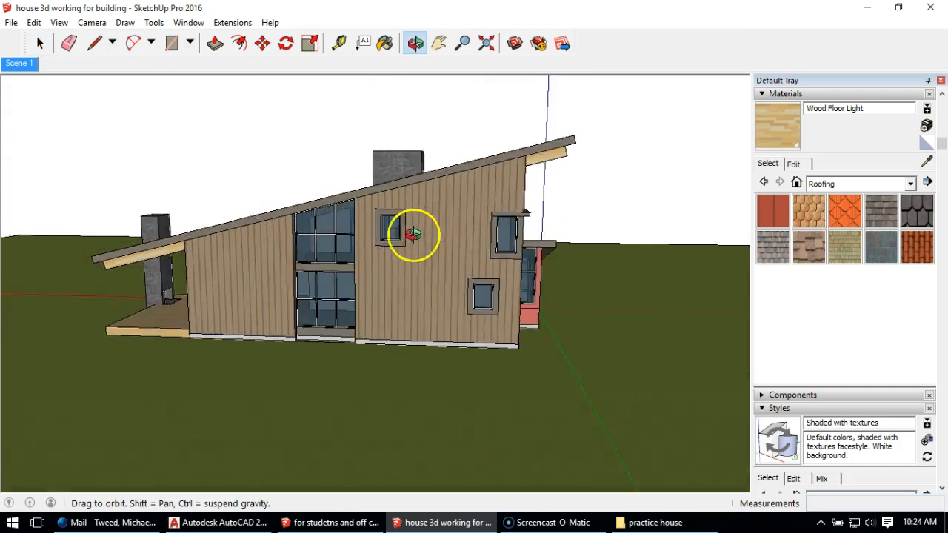
left_click_drag(413, 235, 384, 229)
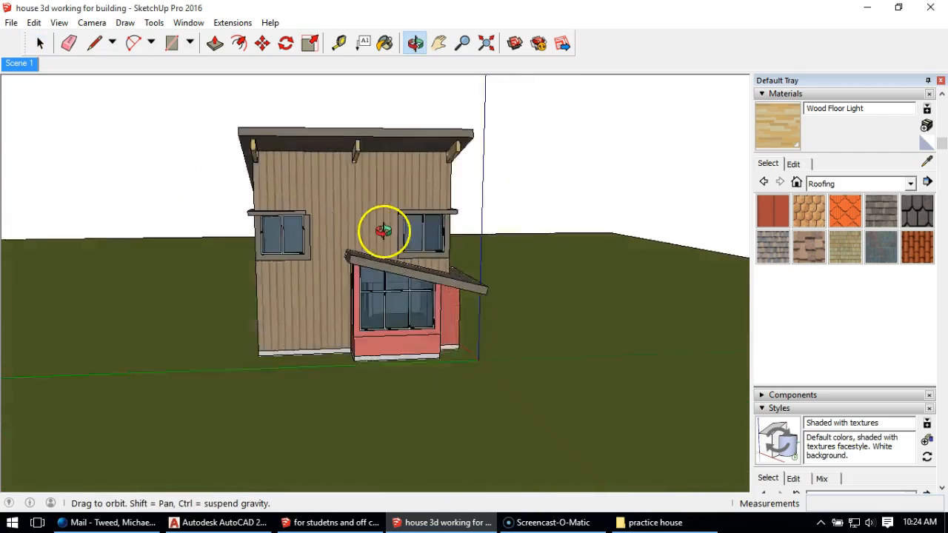
left_click_drag(384, 231, 313, 252)
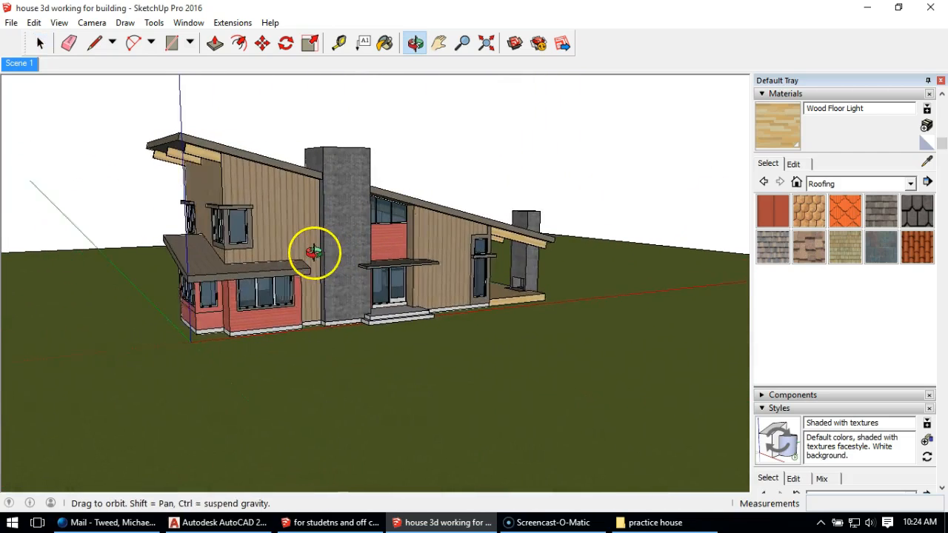
left_click_drag(314, 252, 474, 248)
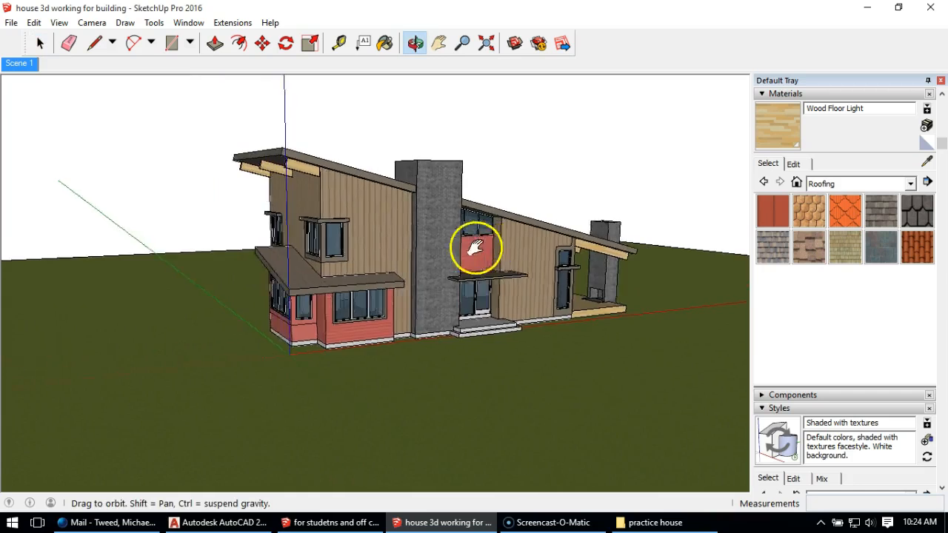
left_click_drag(477, 249, 391, 249)
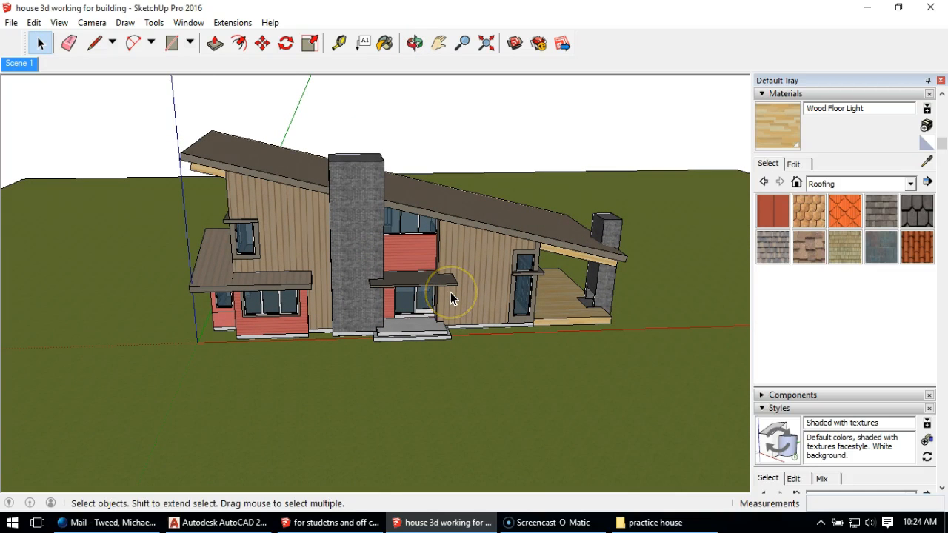
mouse_move(452, 298)
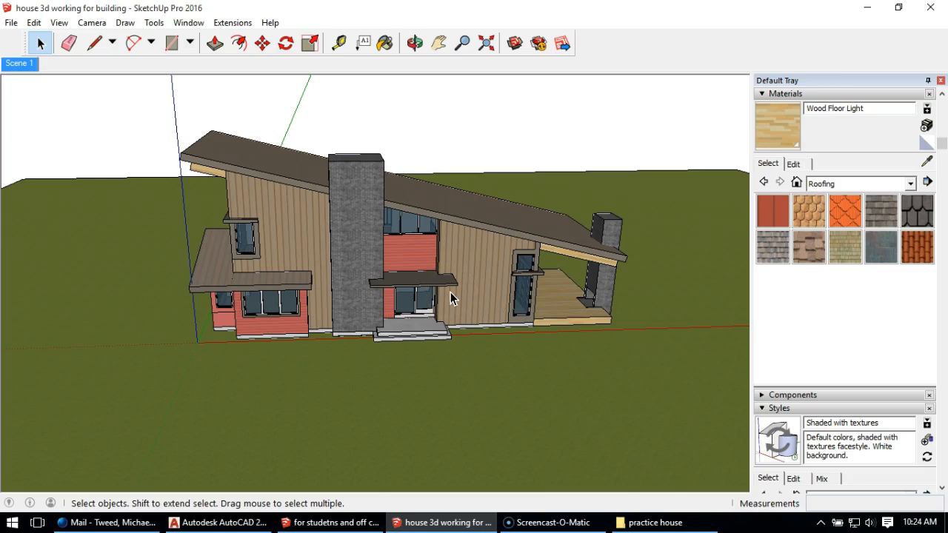